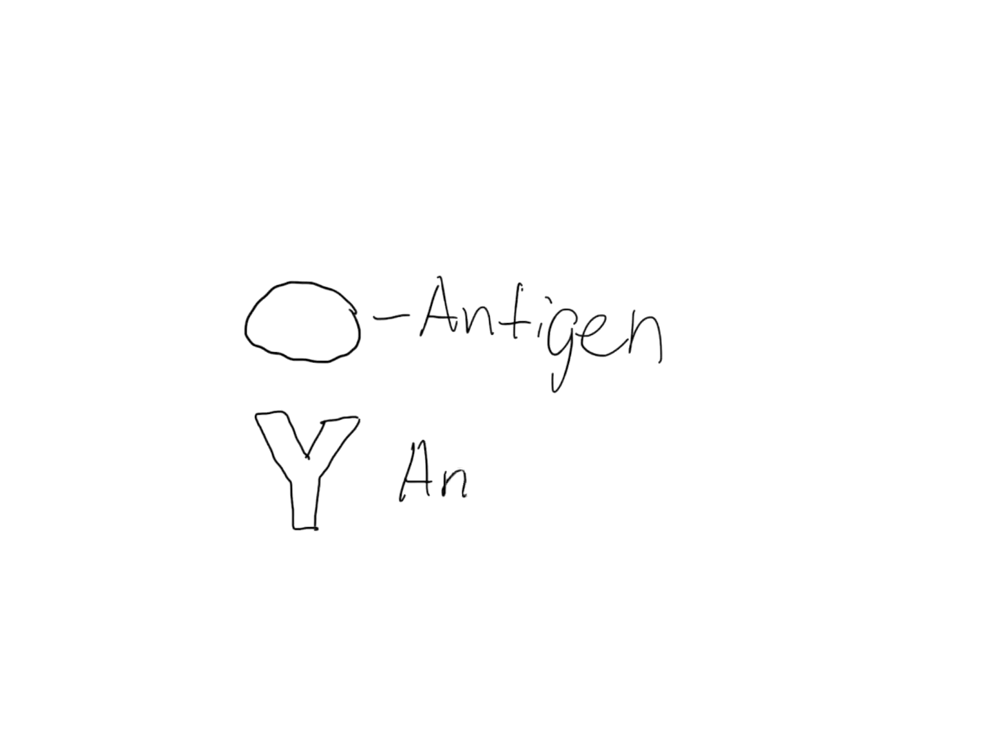
text(til)
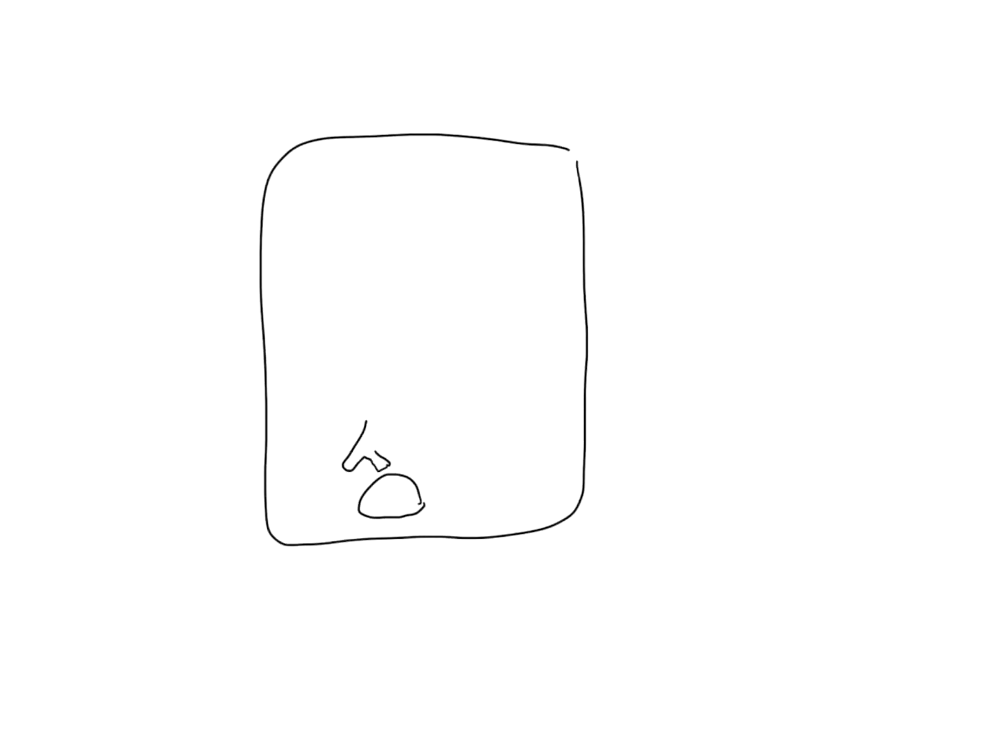
text(Primary ant)
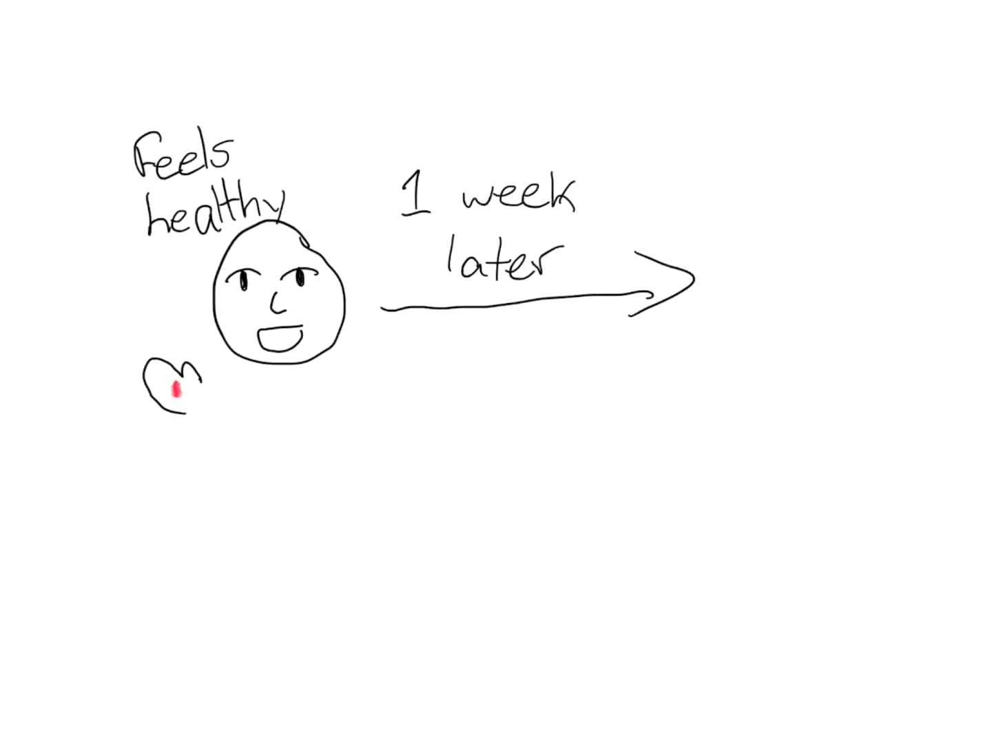
text(Antig)
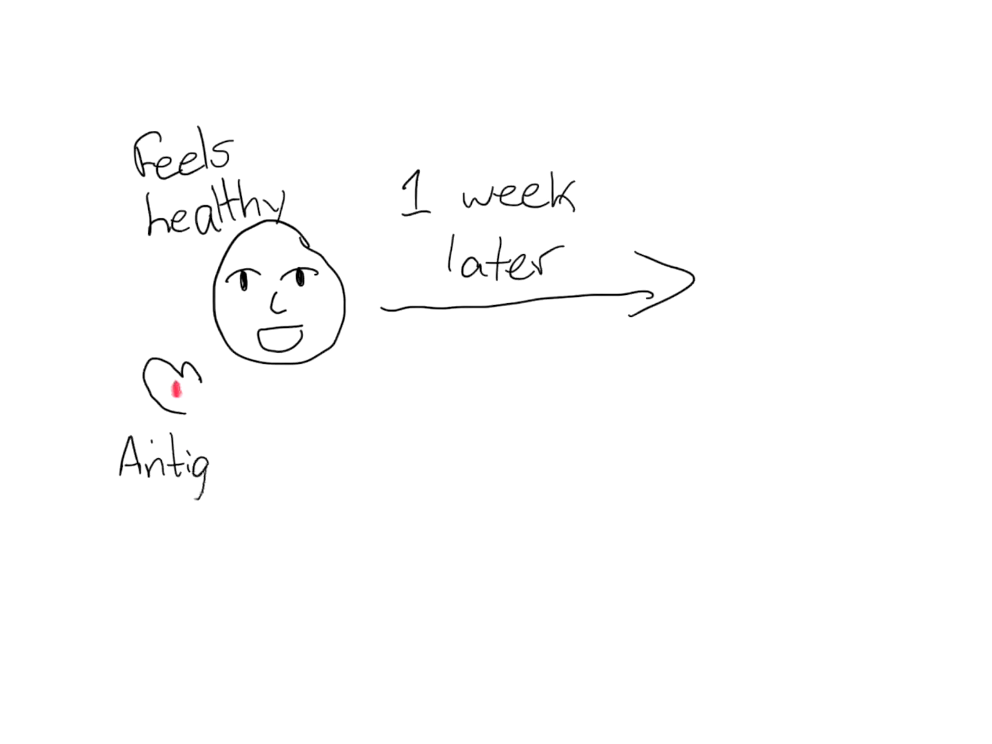